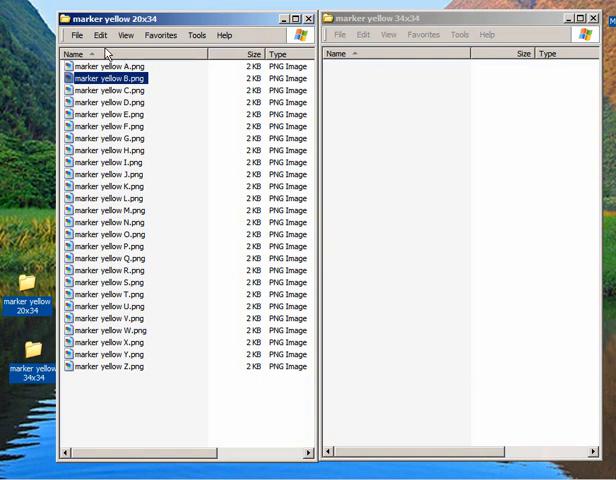
View marker yellow A.png's Summary properties showing 20×34 pixels, 32-bit depth
{"action": "left_click", "coordinate": [110, 66]}
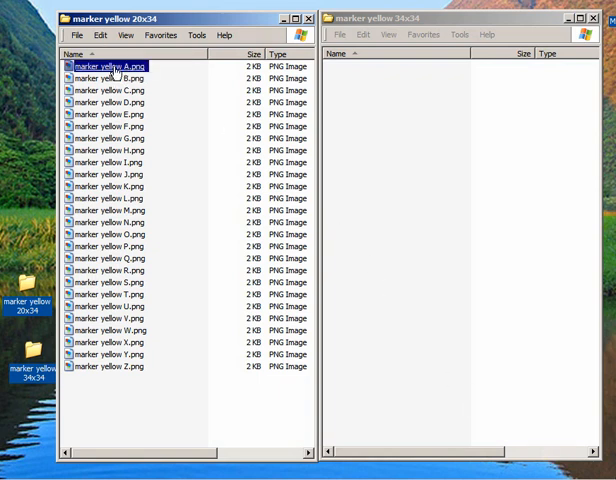
{"action": "left_click", "coordinate": [110, 76]}
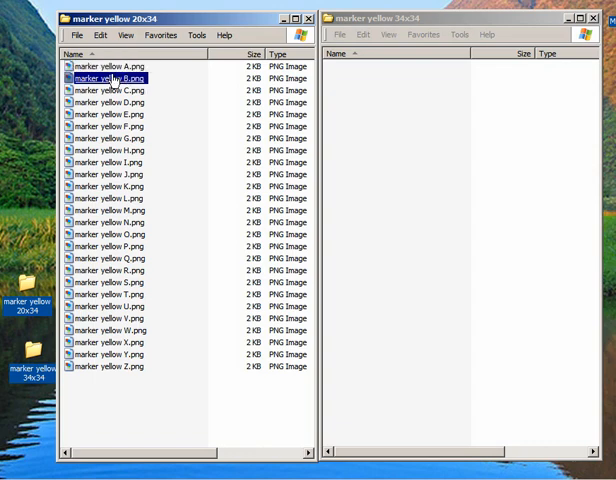
{"action": "right_click", "coordinate": [108, 64]}
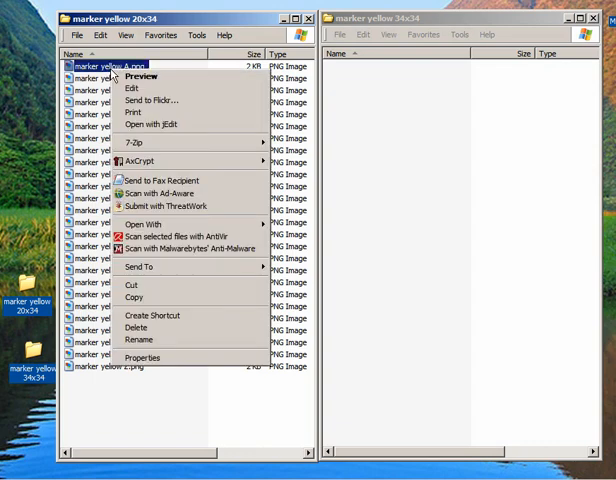
{"action": "mouse_move", "coordinate": [142, 356]}
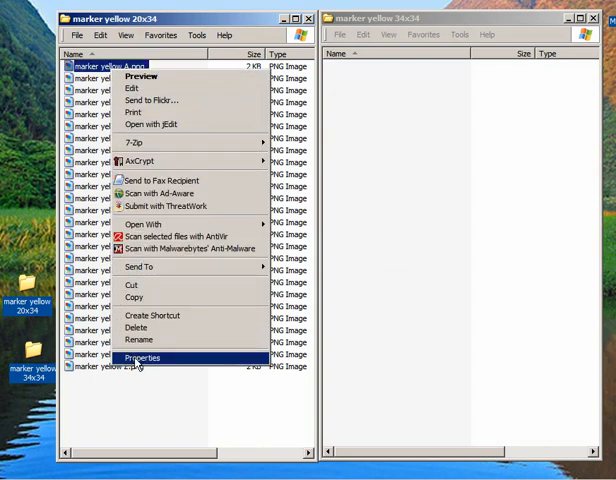
{"action": "left_click", "coordinate": [144, 356]}
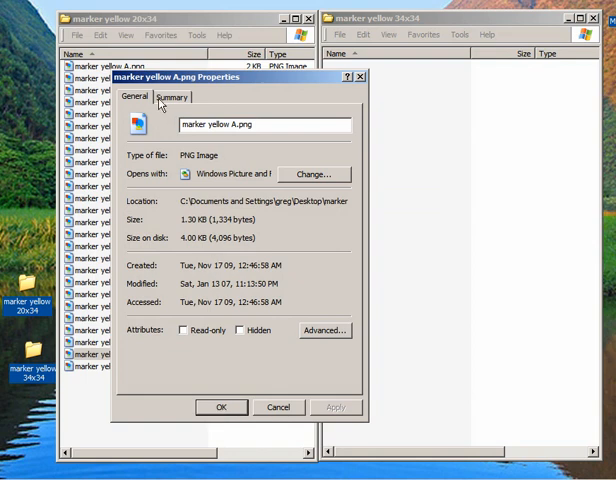
{"action": "left_click", "coordinate": [172, 96]}
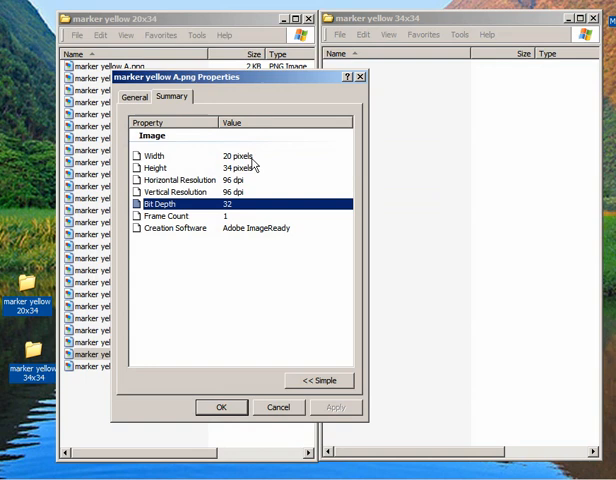
{"action": "mouse_move", "coordinate": [232, 166]}
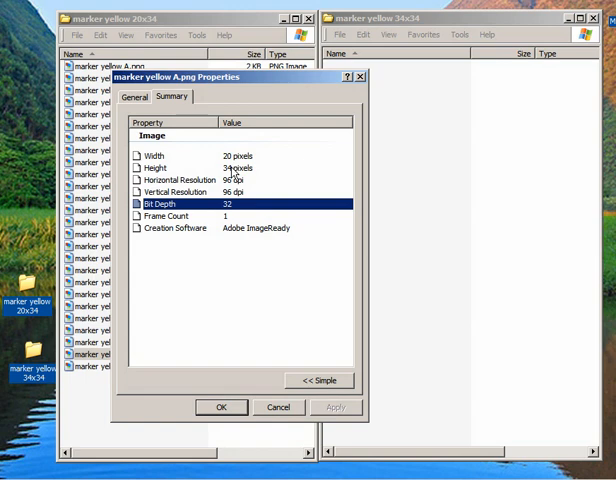
{"action": "mouse_move", "coordinate": [224, 424]}
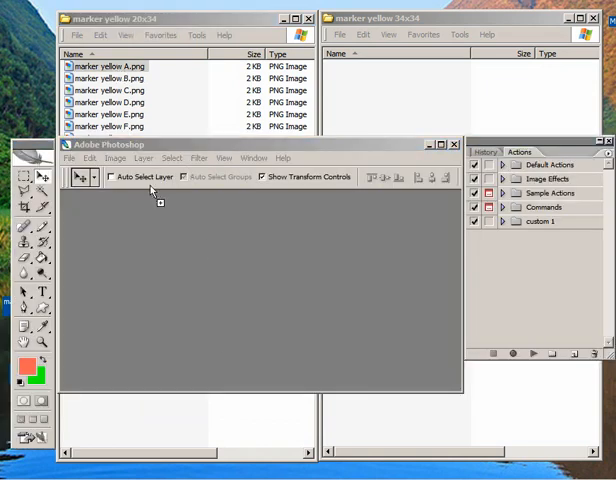
{"action": "left_click", "coordinate": [112, 158]}
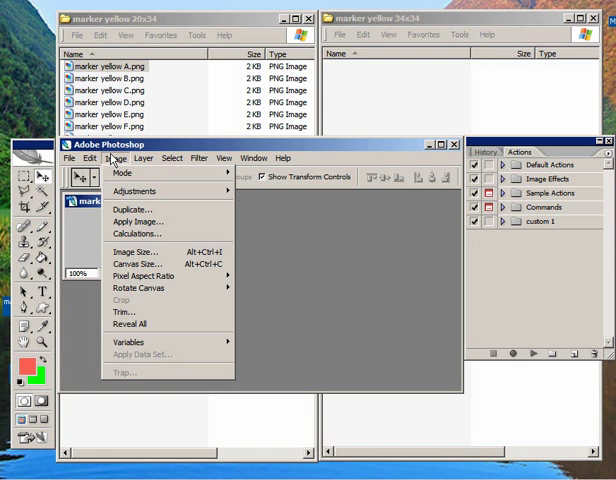
{"action": "left_click", "coordinate": [136, 264]}
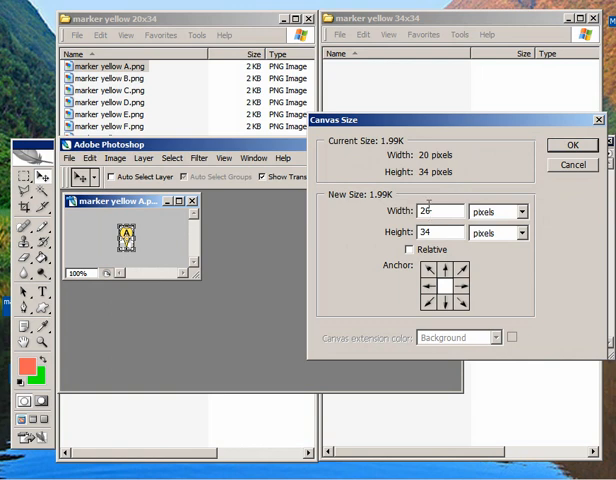
{"action": "type", "text": "20"}
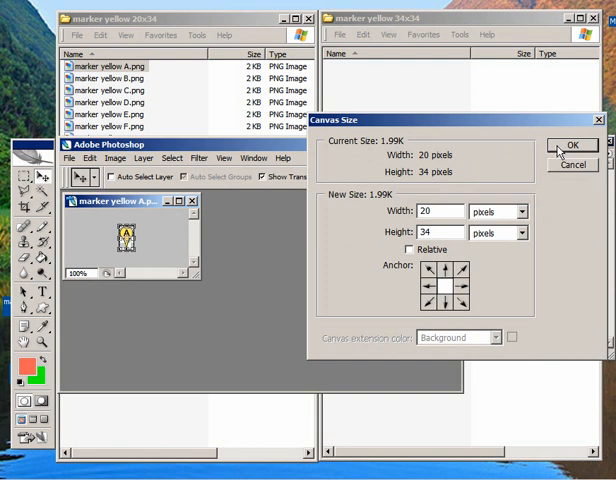
{"action": "left_click", "coordinate": [572, 144]}
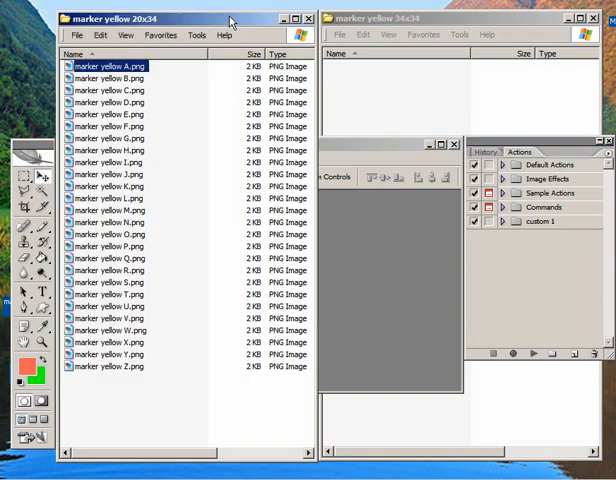
{"action": "mouse_move", "coordinate": [408, 22]}
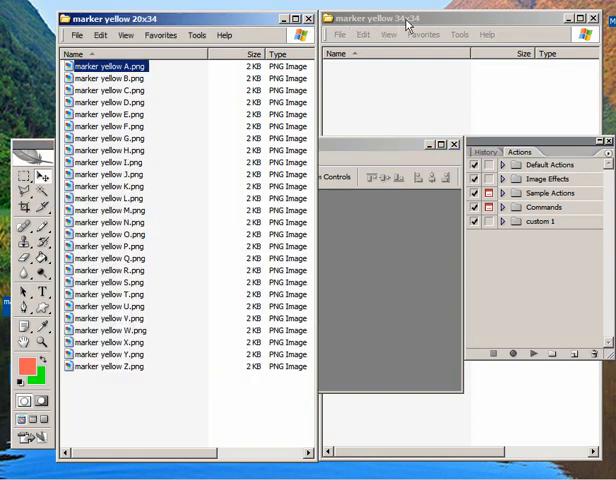
{"action": "left_click", "coordinate": [410, 22]}
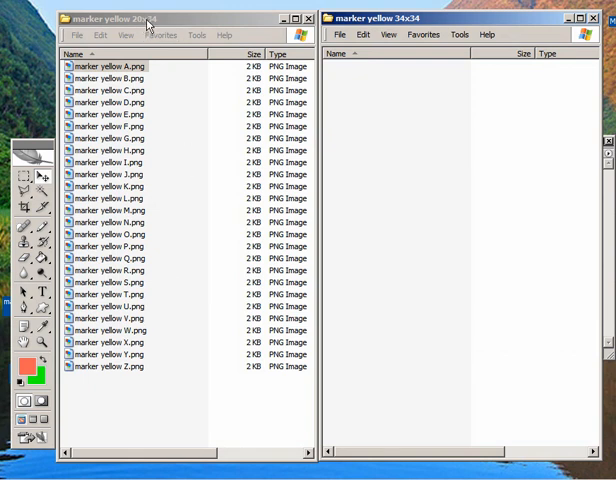
{"action": "mouse_move", "coordinate": [420, 80]}
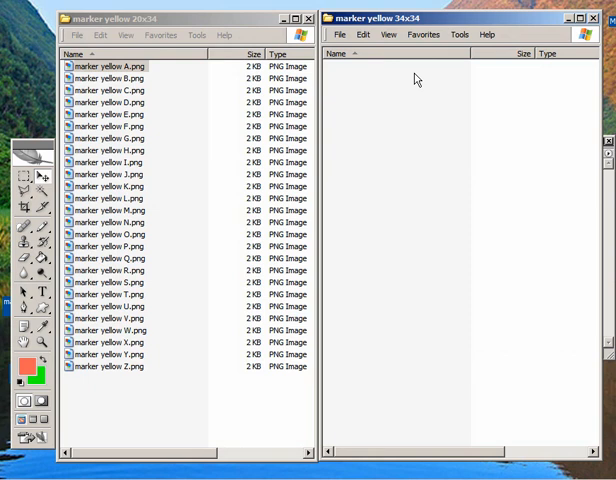
{"action": "mouse_move", "coordinate": [424, 96]}
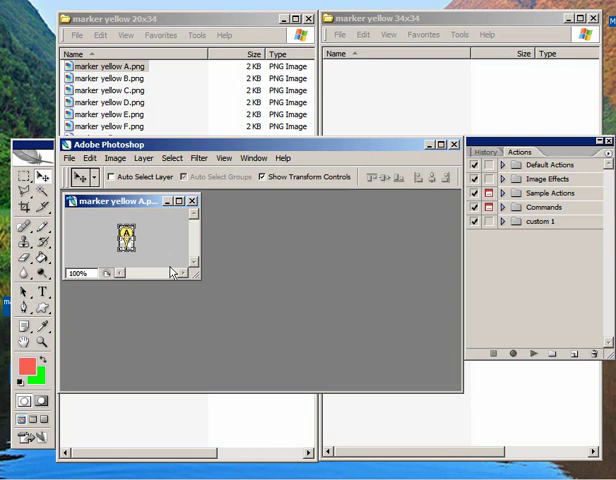
Create and begin recording the action 'resize 34x34 background' in set custom 1
{"action": "left_click", "coordinate": [540, 220]}
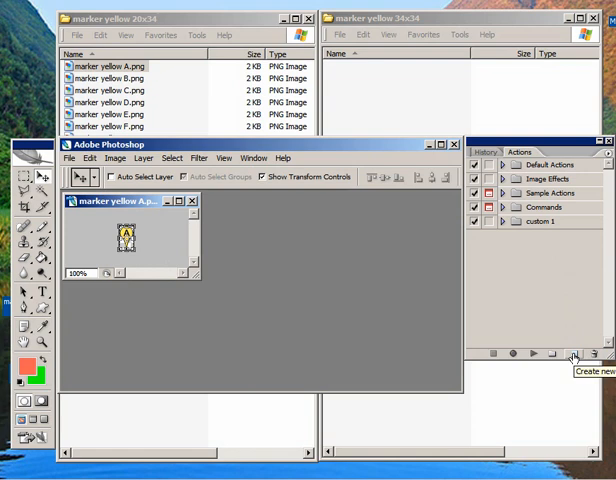
{"action": "left_click", "coordinate": [574, 354]}
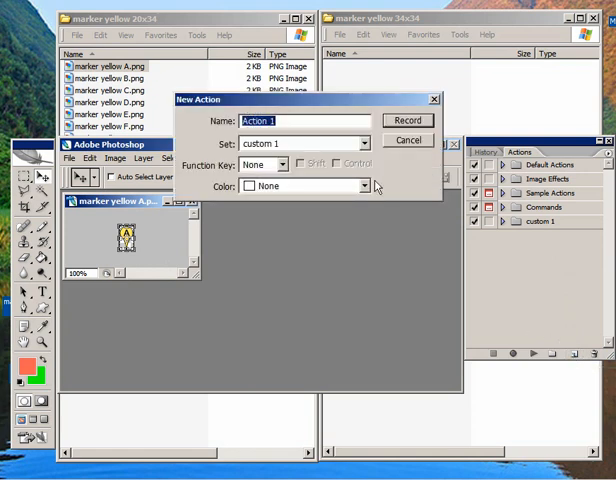
{"action": "type", "text": "resize 34x34 backgroun"}
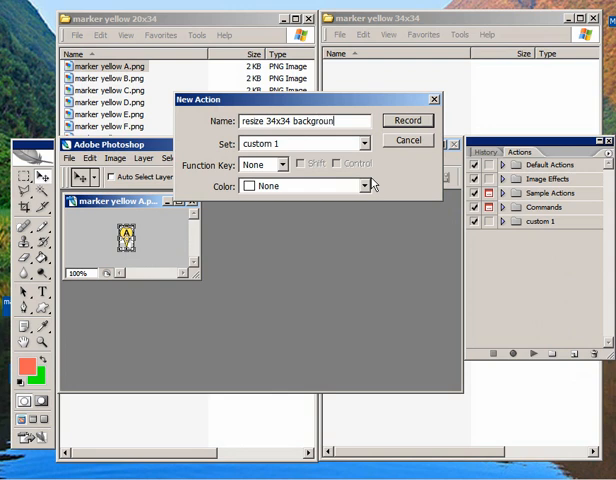
{"action": "left_click", "coordinate": [408, 120]}
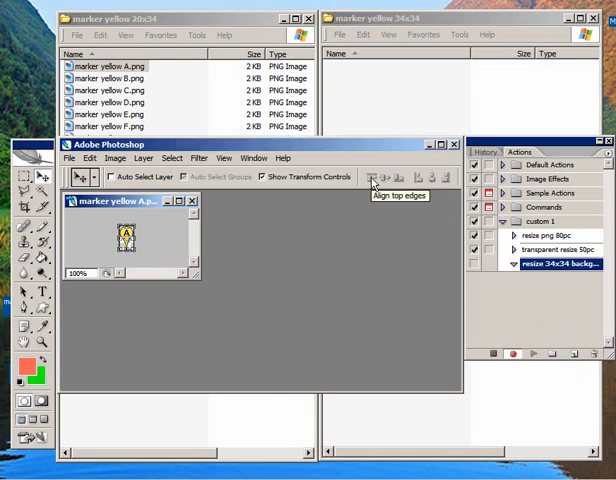
{"action": "mouse_move", "coordinate": [172, 158]}
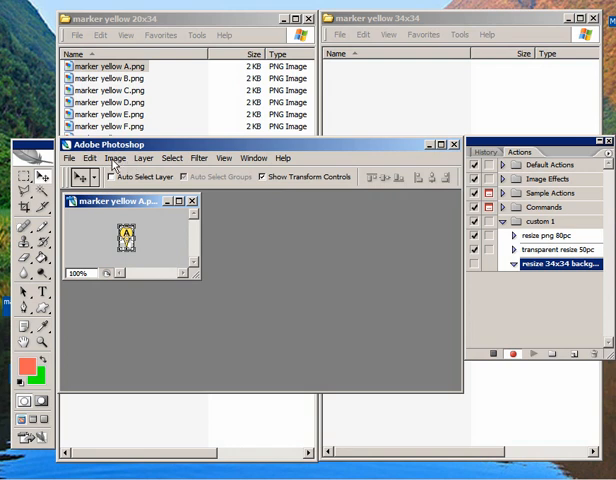
Enlarge the canvas width to 34 pixels, making the icon 34×34
{"action": "left_click", "coordinate": [114, 158]}
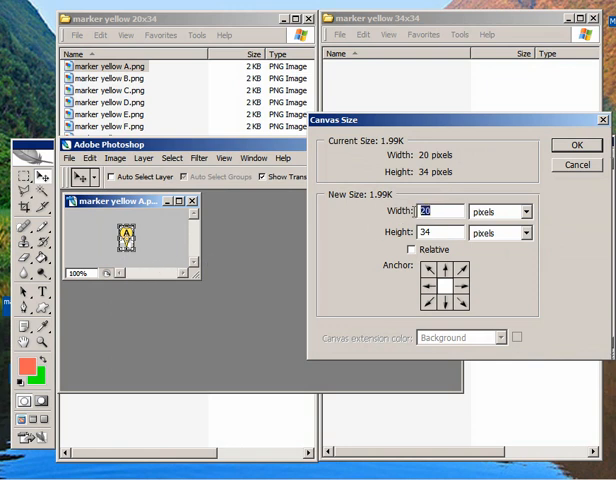
{"action": "type", "text": "34"}
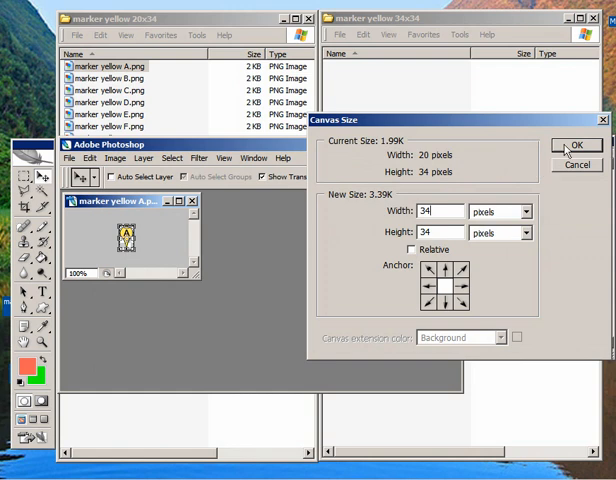
{"action": "left_click", "coordinate": [588, 144]}
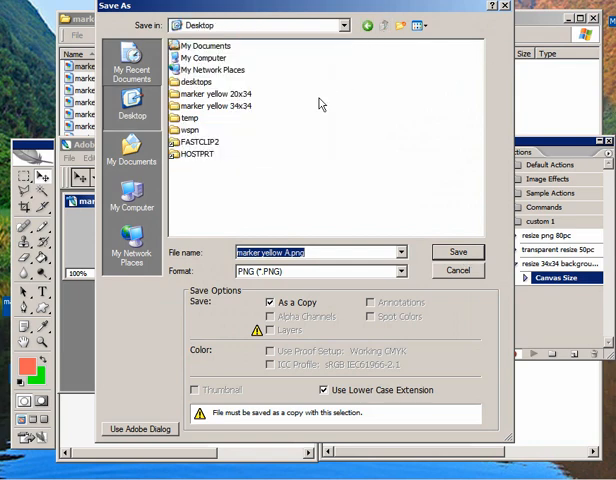
Save a PNG copy of the A icon into the marker yellow 34x34 folder with default PNG options
{"action": "double_click", "coordinate": [210, 106]}
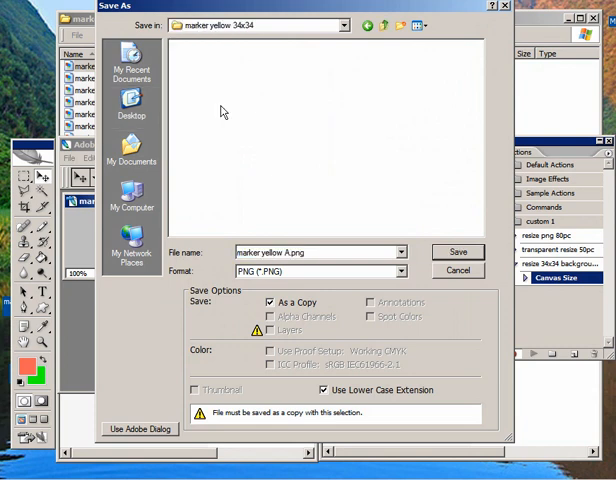
{"action": "mouse_move", "coordinate": [380, 228]}
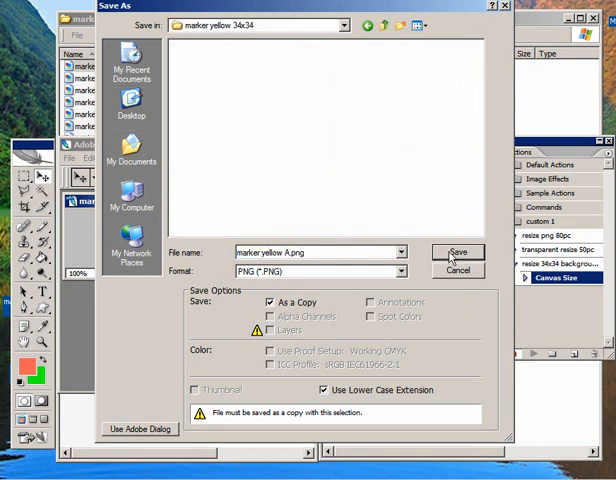
{"action": "left_click", "coordinate": [456, 252]}
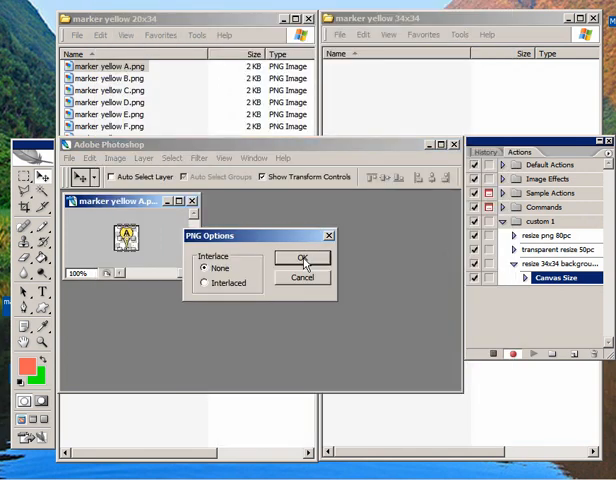
{"action": "left_click", "coordinate": [304, 258]}
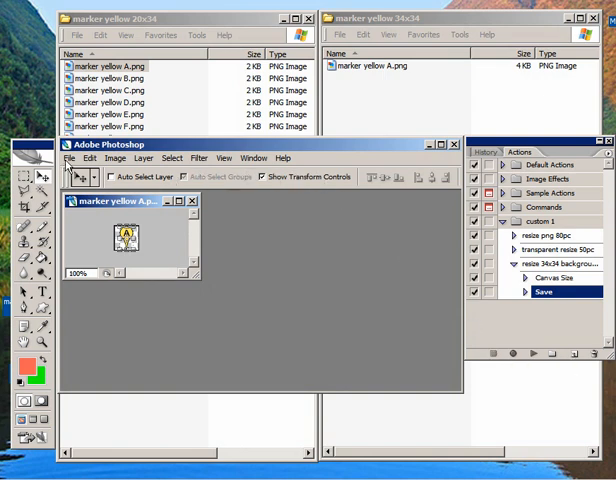
{"action": "left_click", "coordinate": [68, 158]}
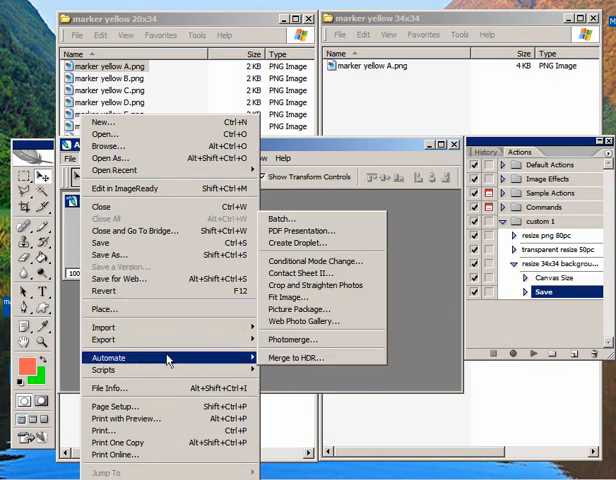
{"action": "mouse_move", "coordinate": [284, 220]}
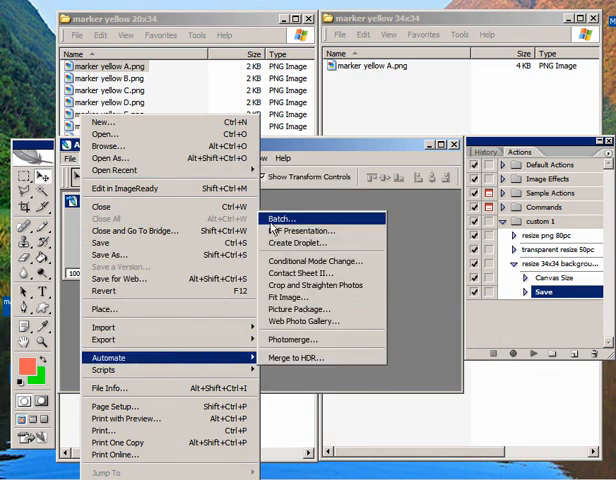
In File > Automate > Batch, select the resize 34x34 background action from custom 1
{"action": "left_click", "coordinate": [280, 220]}
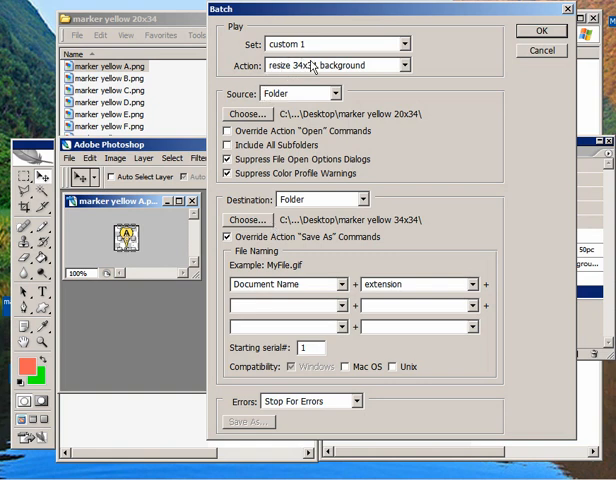
{"action": "mouse_move", "coordinate": [290, 64]}
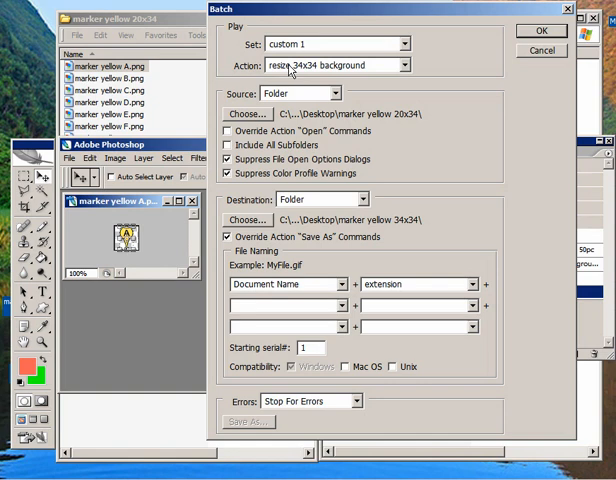
{"action": "left_click", "coordinate": [400, 64]}
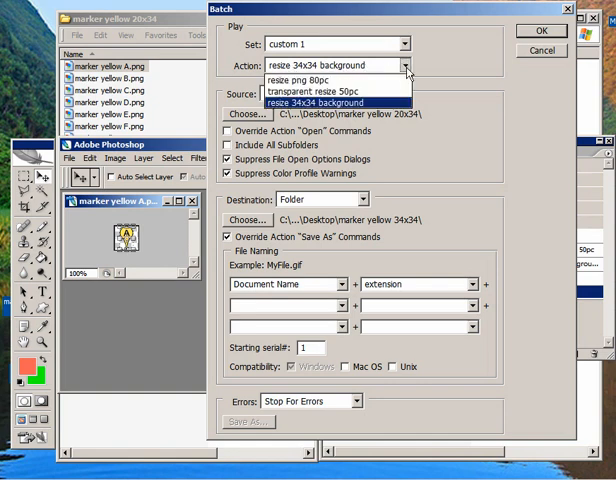
{"action": "left_click", "coordinate": [330, 104]}
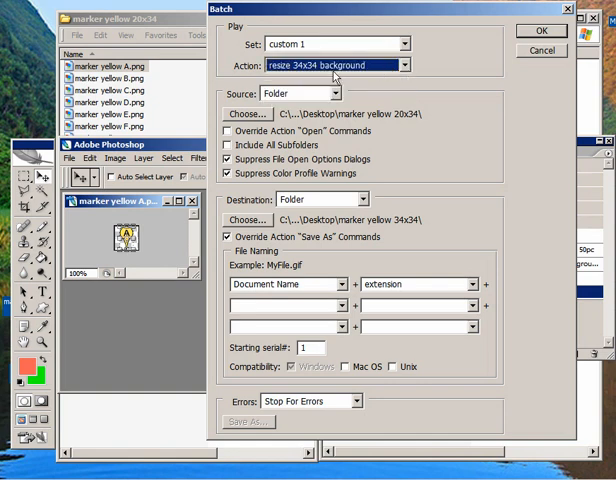
{"action": "left_click", "coordinate": [246, 112]}
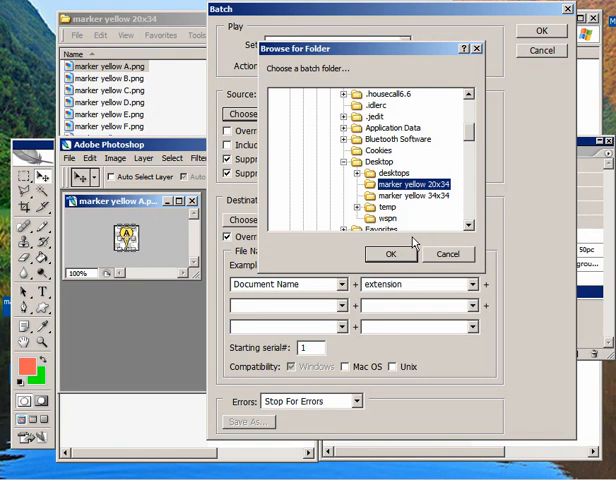
Batch source marker yellow 20x34 to destination marker yellow 34x34 and run it on icons A–Z
{"action": "left_click", "coordinate": [390, 252]}
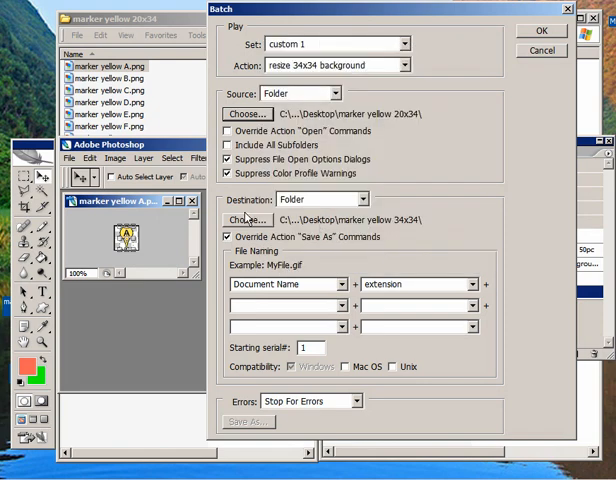
{"action": "left_click", "coordinate": [248, 220]}
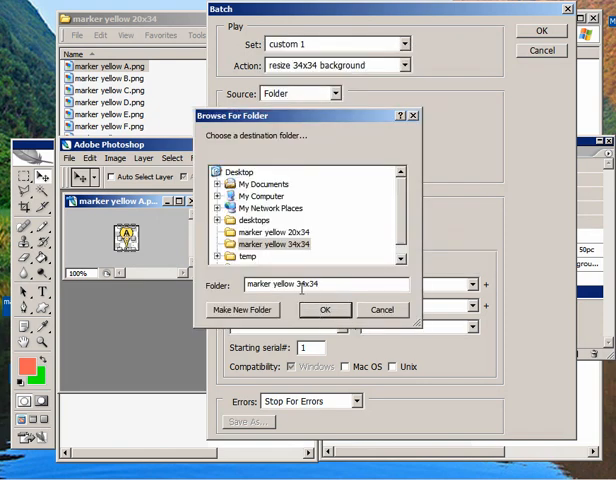
{"action": "mouse_move", "coordinate": [278, 254]}
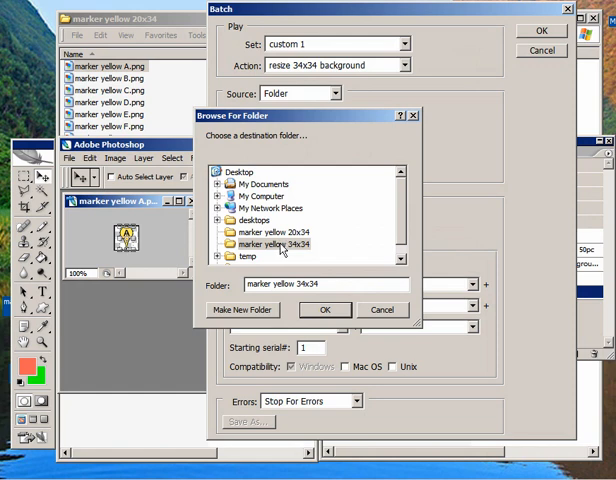
{"action": "left_click", "coordinate": [278, 244]}
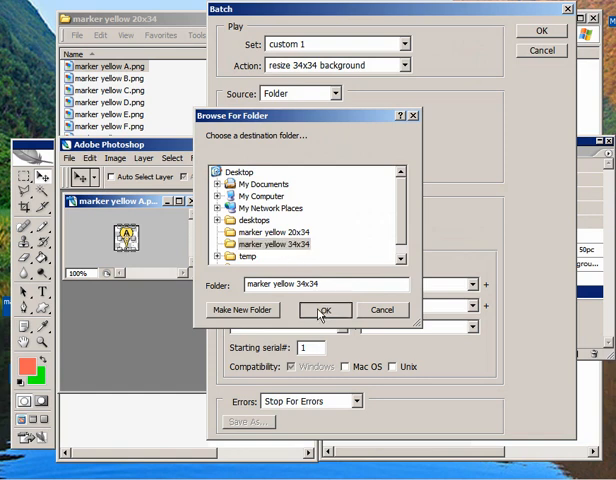
{"action": "left_click", "coordinate": [324, 308]}
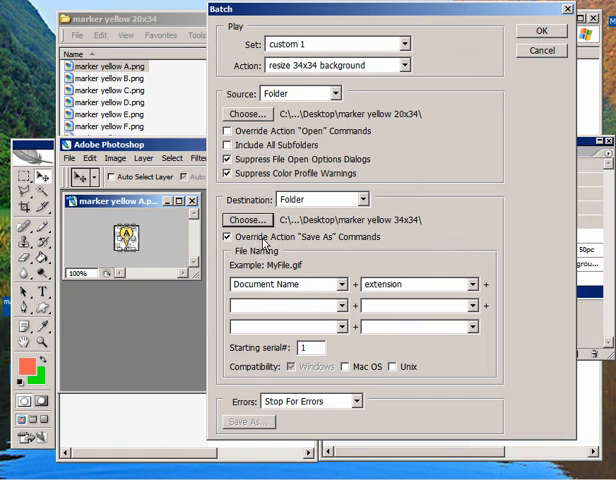
{"action": "mouse_move", "coordinate": [184, 246]}
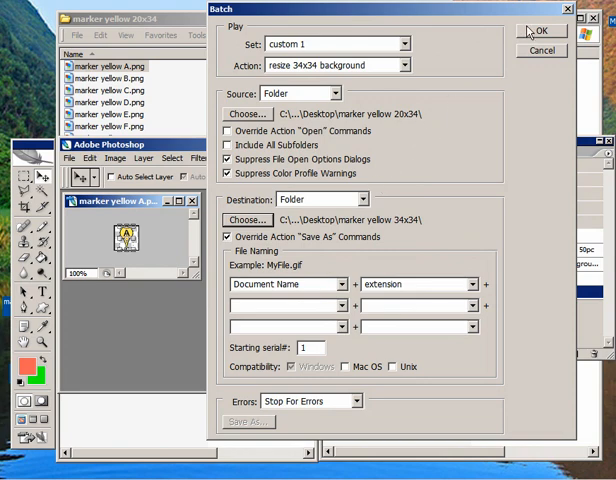
{"action": "left_click", "coordinate": [540, 30]}
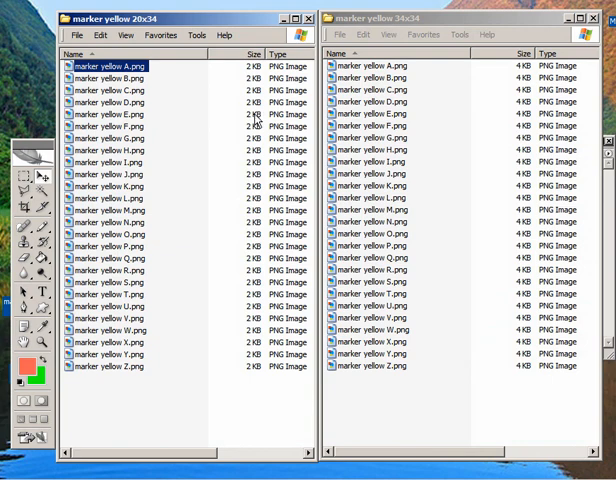
{"action": "mouse_move", "coordinate": [504, 156]}
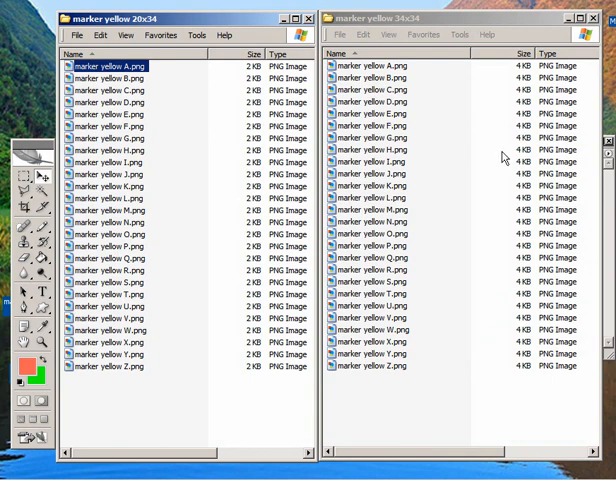
{"action": "mouse_move", "coordinate": [472, 220]}
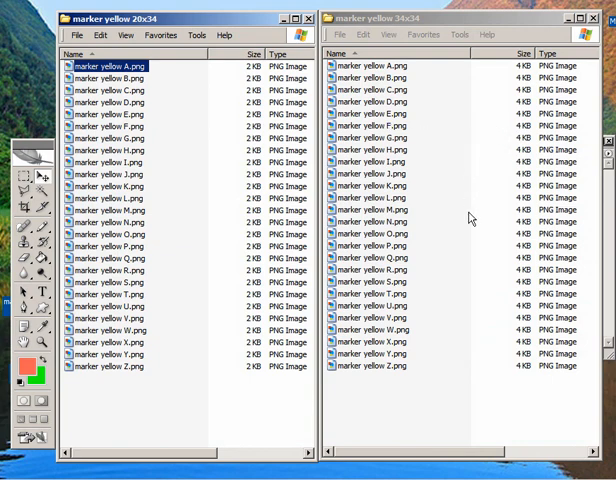
{"action": "mouse_move", "coordinate": [376, 474]}
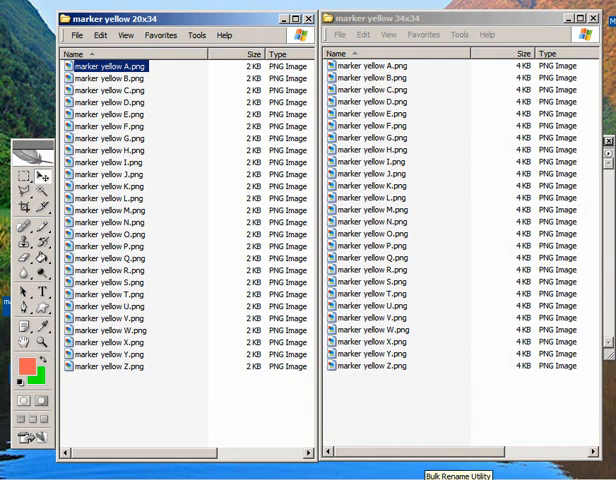
{"action": "mouse_move", "coordinate": [180, 344]}
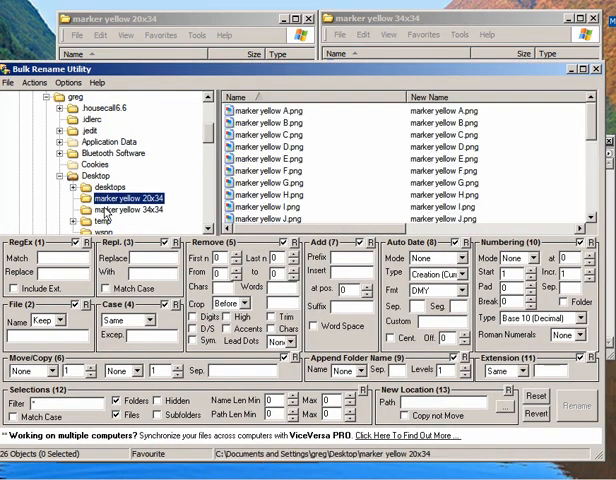
Load the 34x34 icons and replace 'marker yellow' with 'ye' for names like ye A.png
{"action": "left_click", "coordinate": [118, 208]}
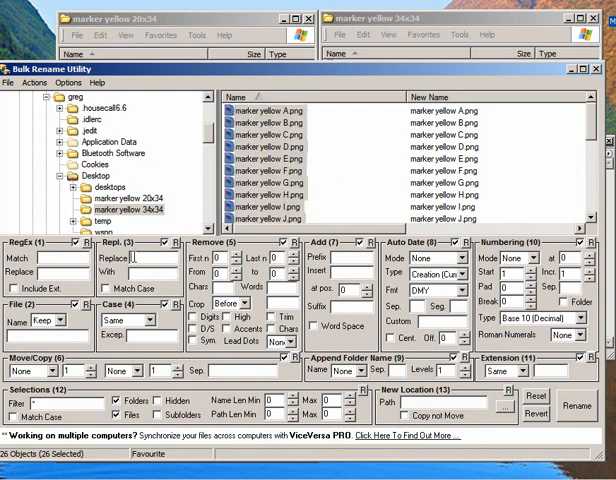
{"action": "type", "text": "marker"}
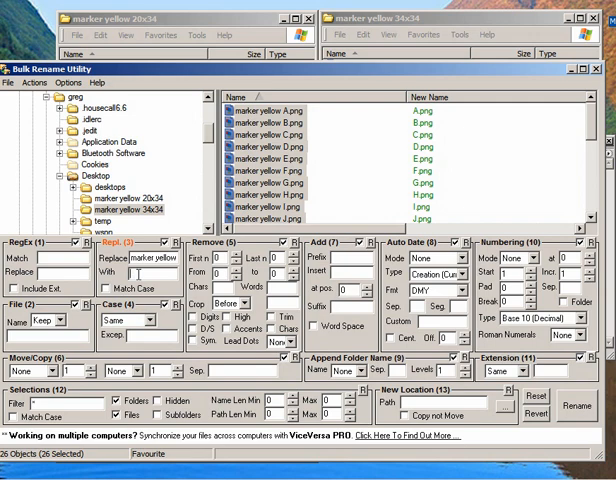
{"action": "type", "text": "ye"}
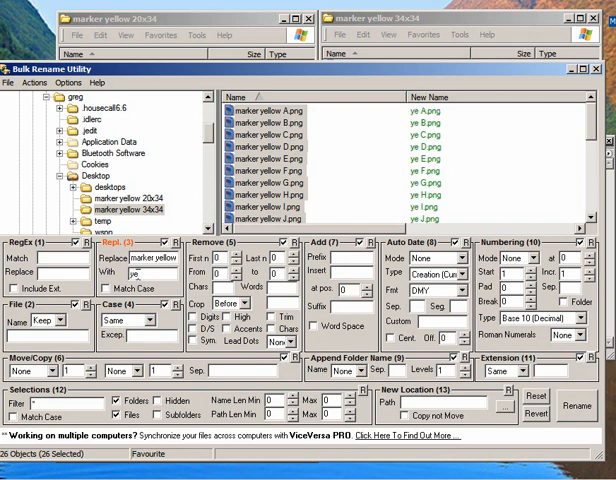